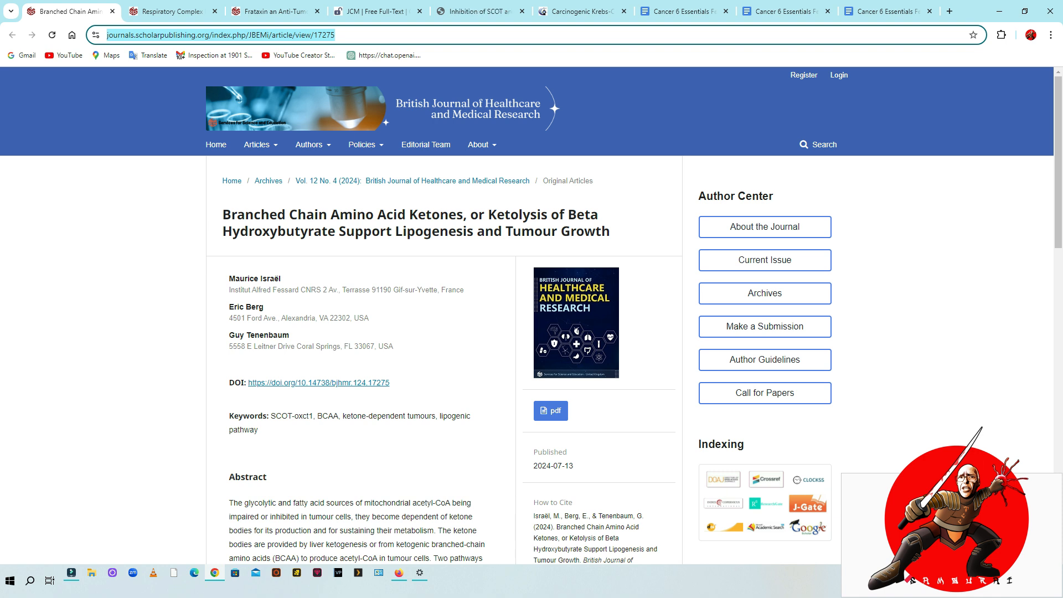
pyautogui.moveTo(425, 112)
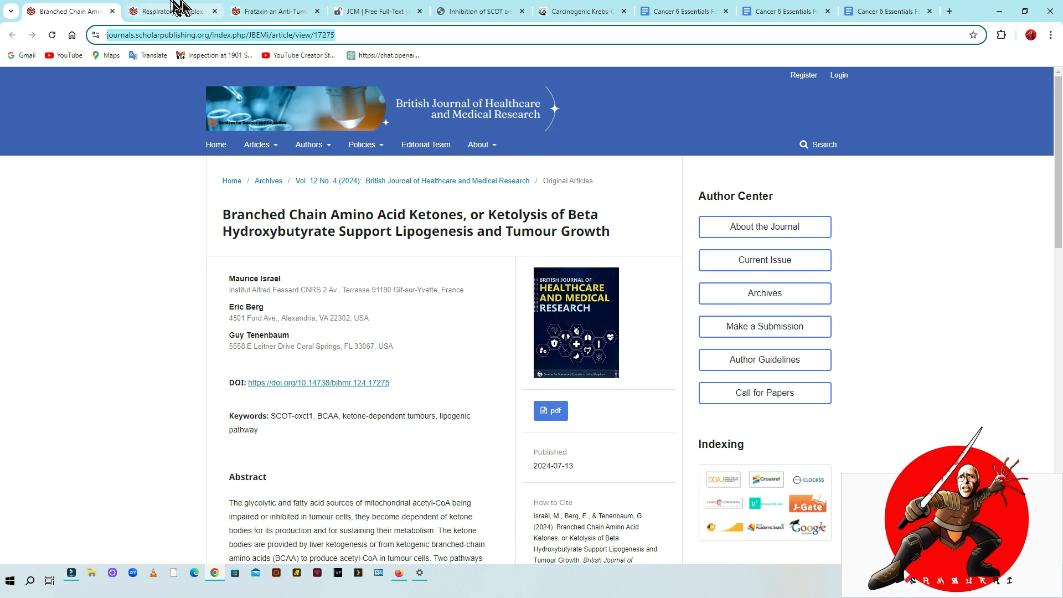
# Step: Switch to the Respiratory Complex II / SCOT-Oxct1 succinyl-CoA competition article
pyautogui.click(171, 11)
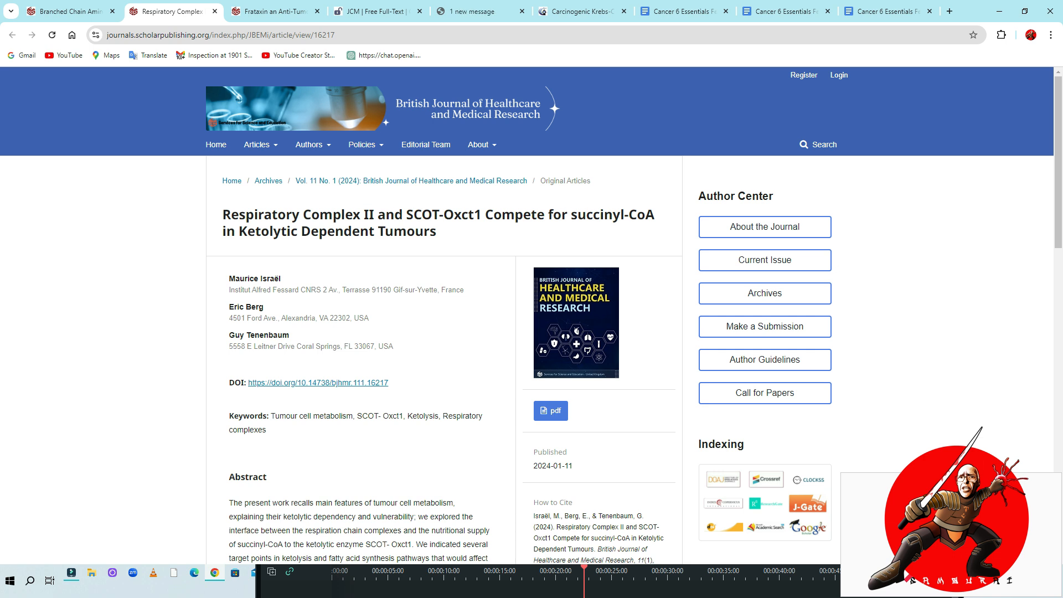
pyautogui.moveTo(312, 10)
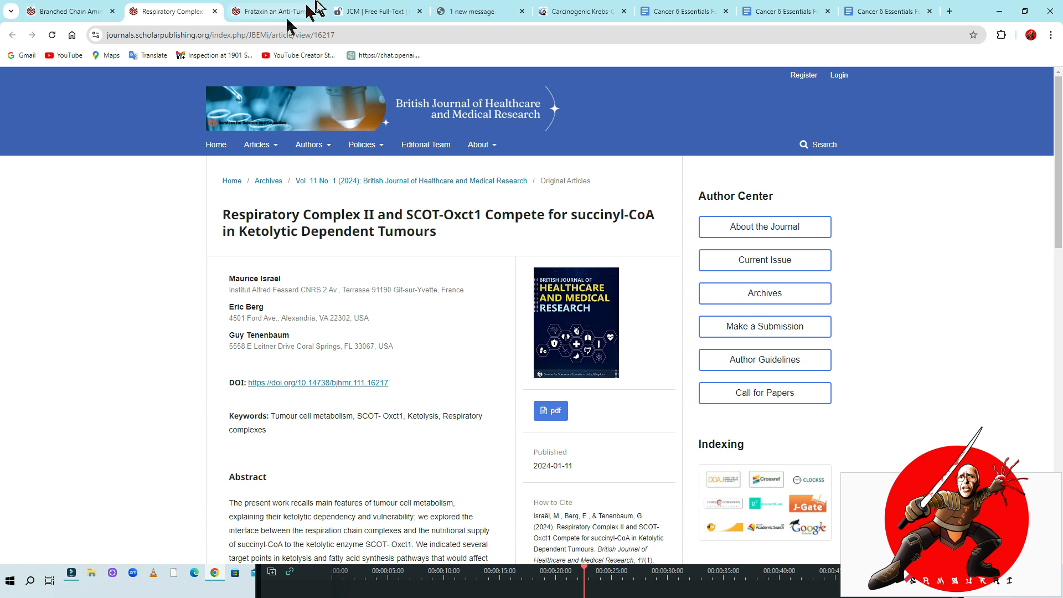
# Step: View the Frataxin anti-tumour protein article, then the JCM cancer metabolism and fasting review
pyautogui.click(272, 12)
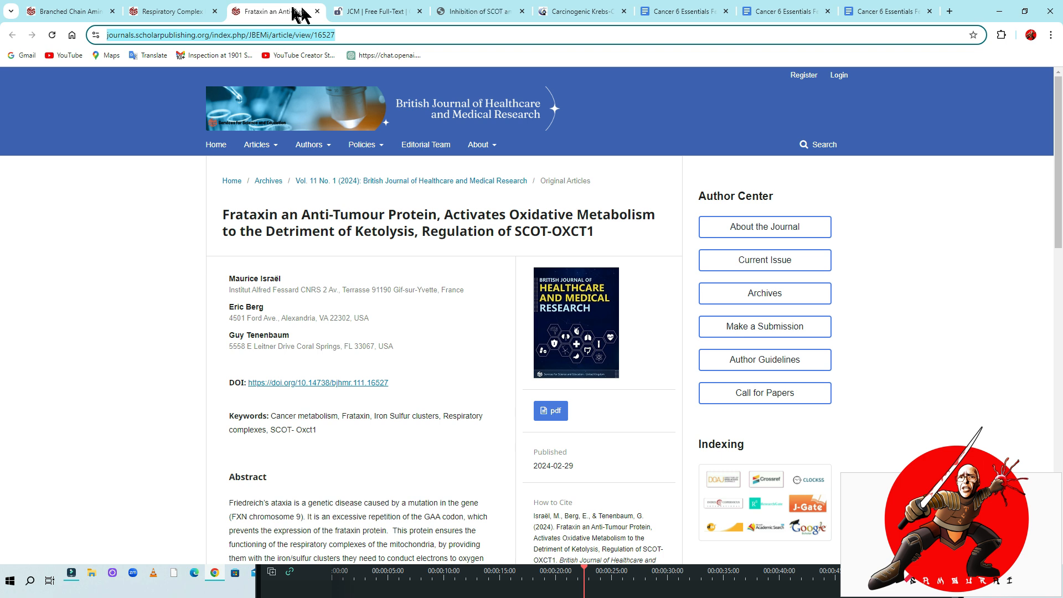
pyautogui.click(377, 11)
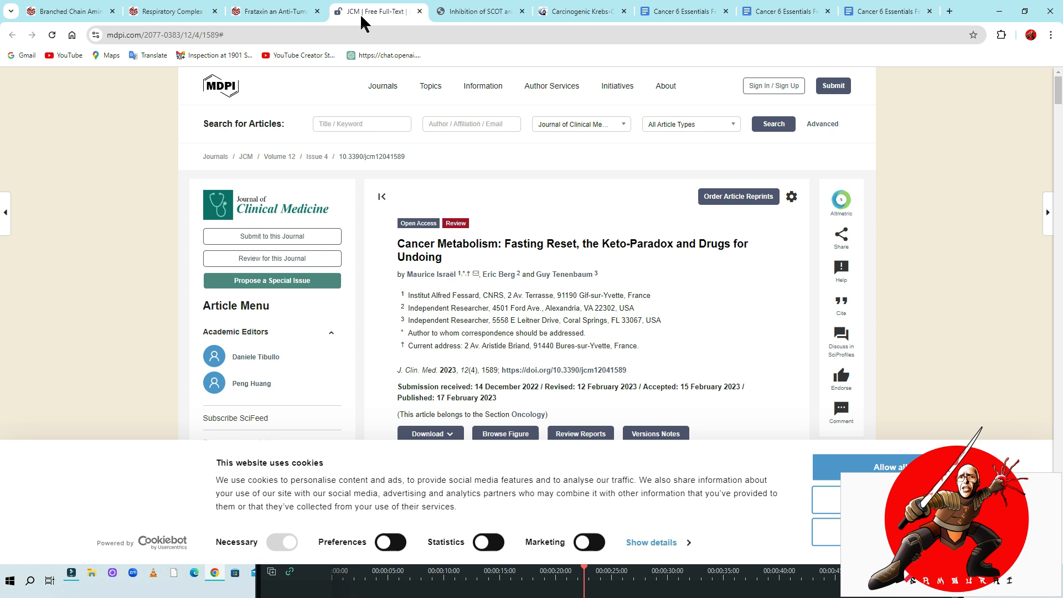
# Step: Switch to the JScholar article on SCOT inhibition and ketolysis in the Lewis cancer model
pyautogui.click(479, 11)
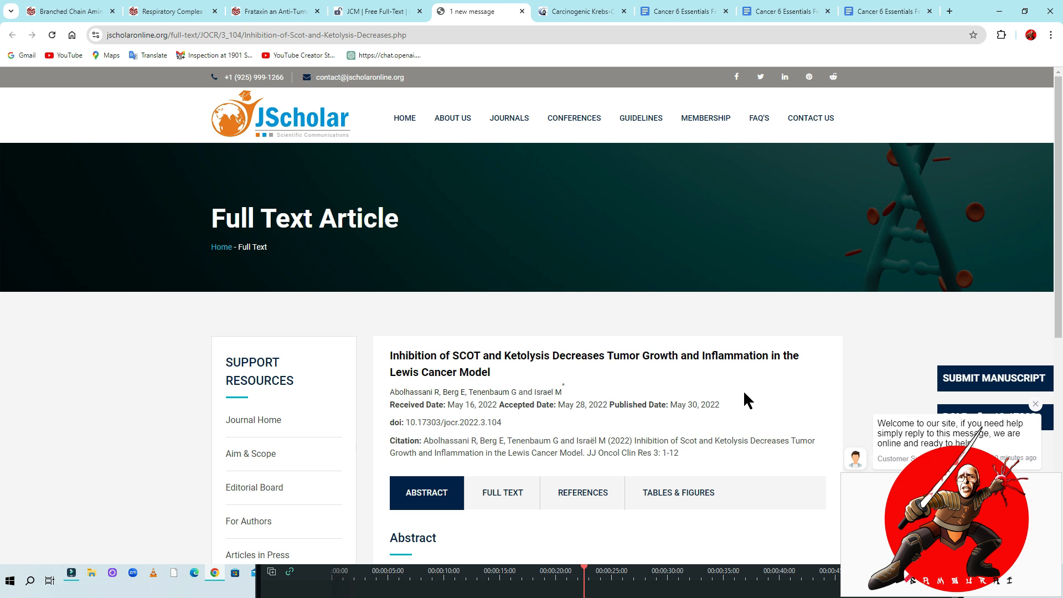
pyautogui.moveTo(581, 11)
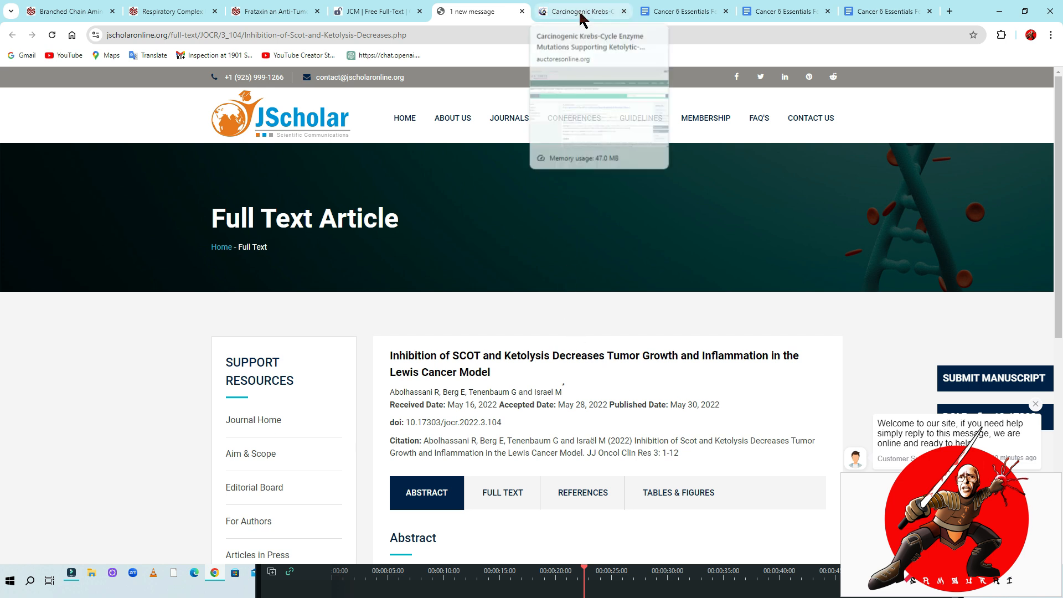
# Step: Switch to the Auctores mini review on carcinogenic Krebs-cycle enzyme mutations
pyautogui.click(579, 11)
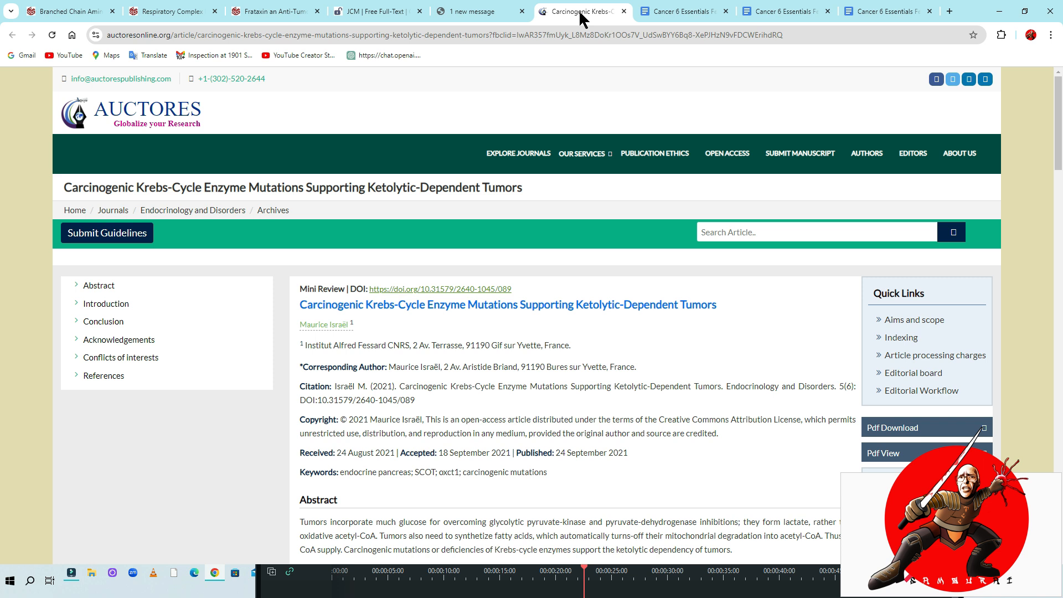
pyautogui.moveTo(677, 31)
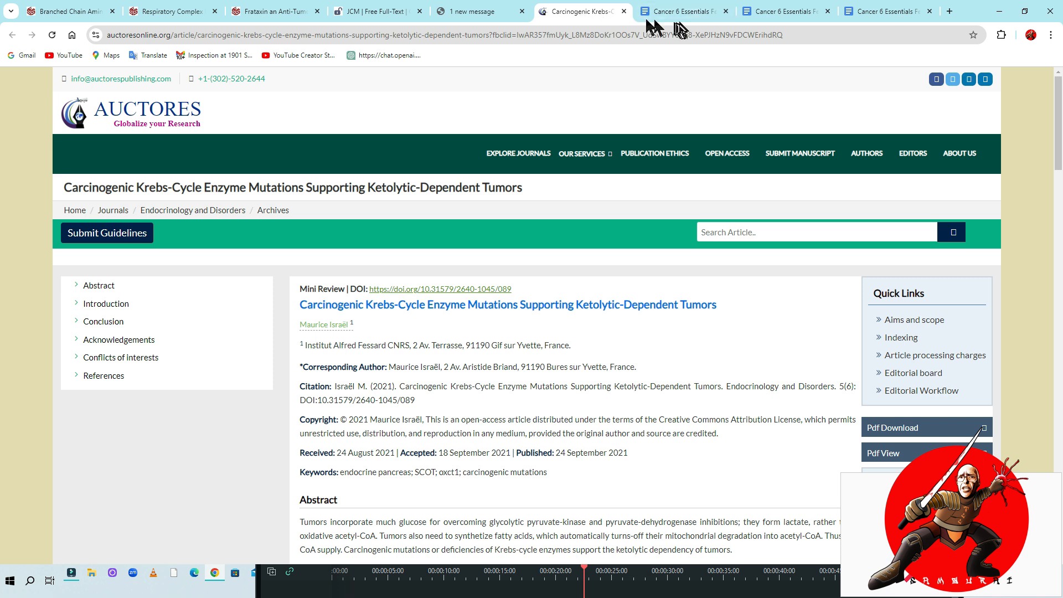
pyautogui.moveTo(681, 11)
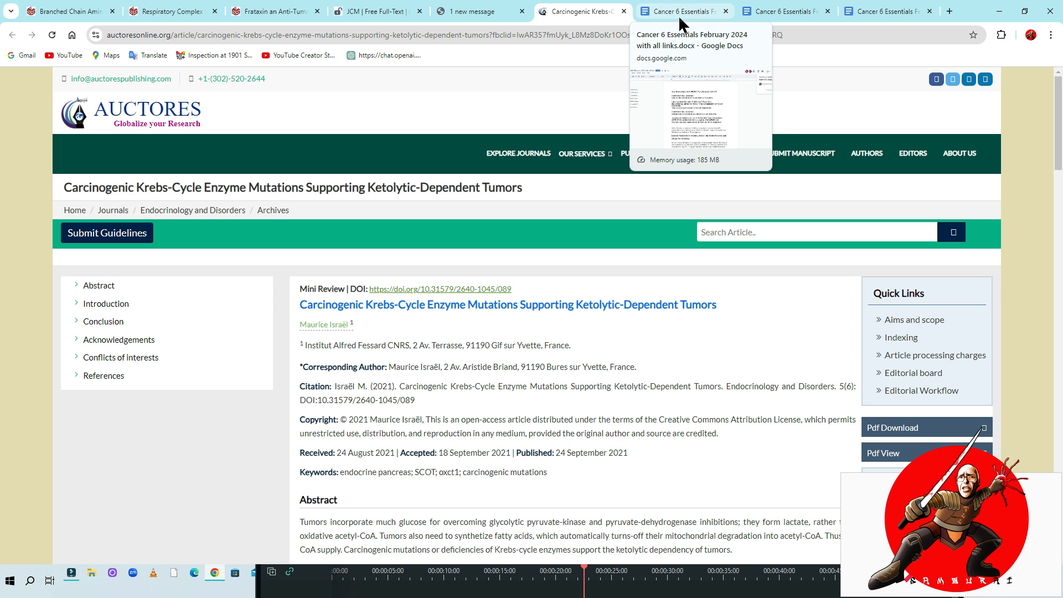
# Step: Bring up the 'Cancer 6 Essentials February 2024' Google Doc and move down to Essentials #1–#4
pyautogui.click(681, 11)
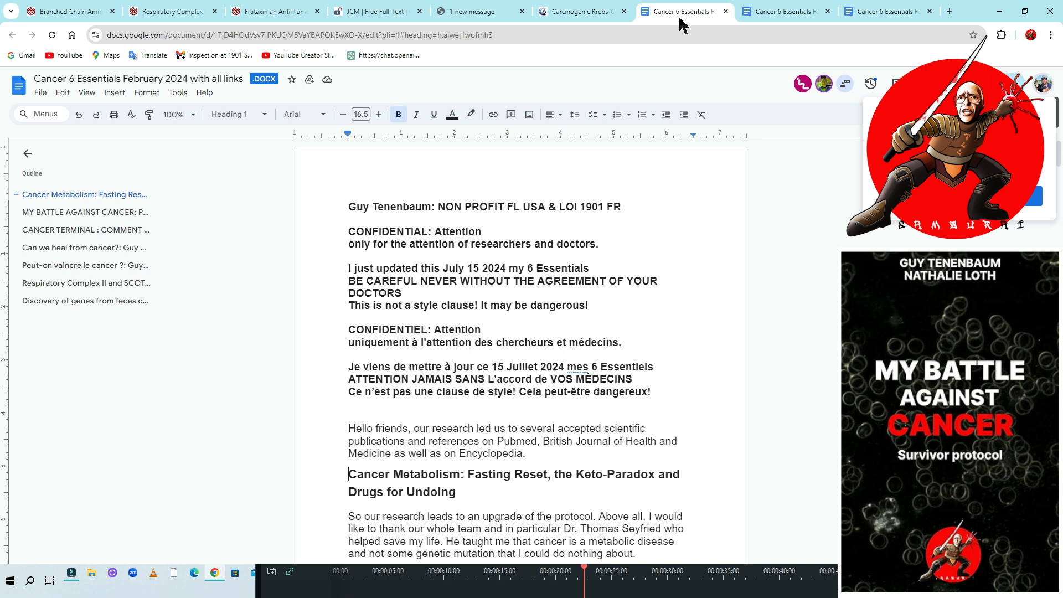
pyautogui.moveTo(667, 224)
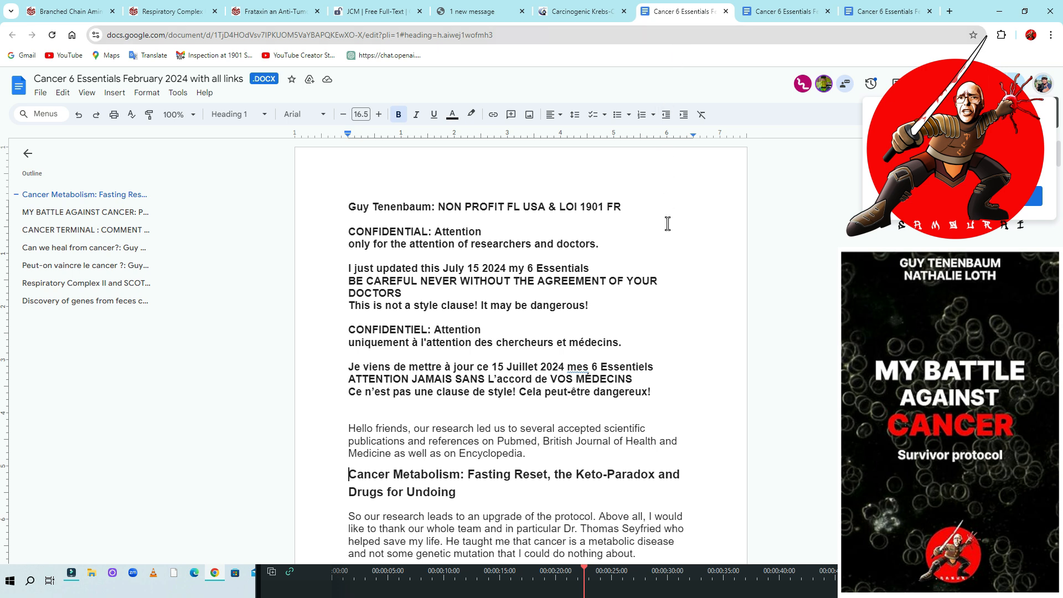
pyautogui.scroll(-3)
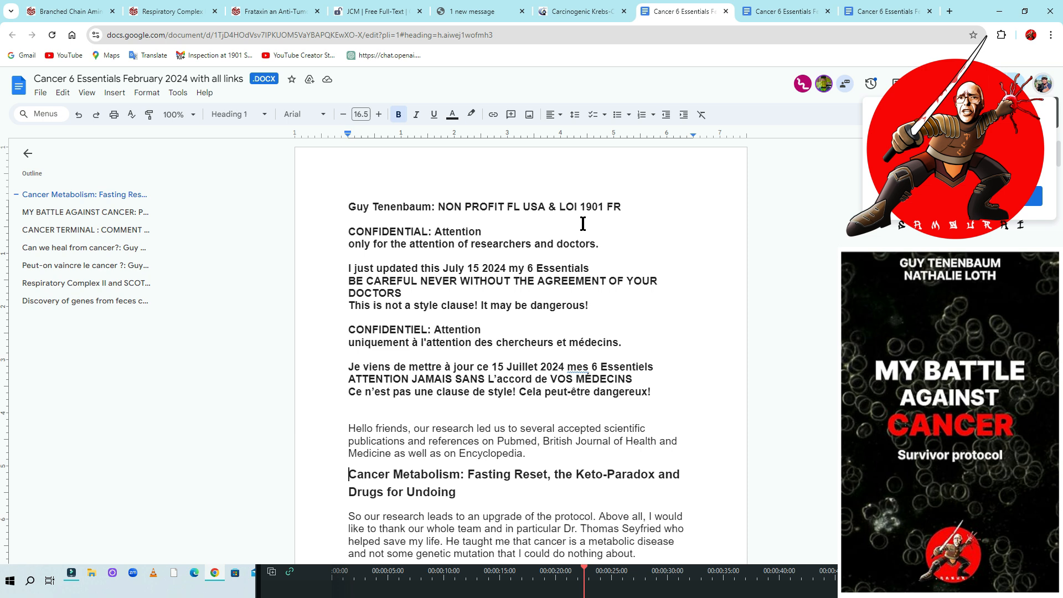
pyautogui.moveTo(623, 223)
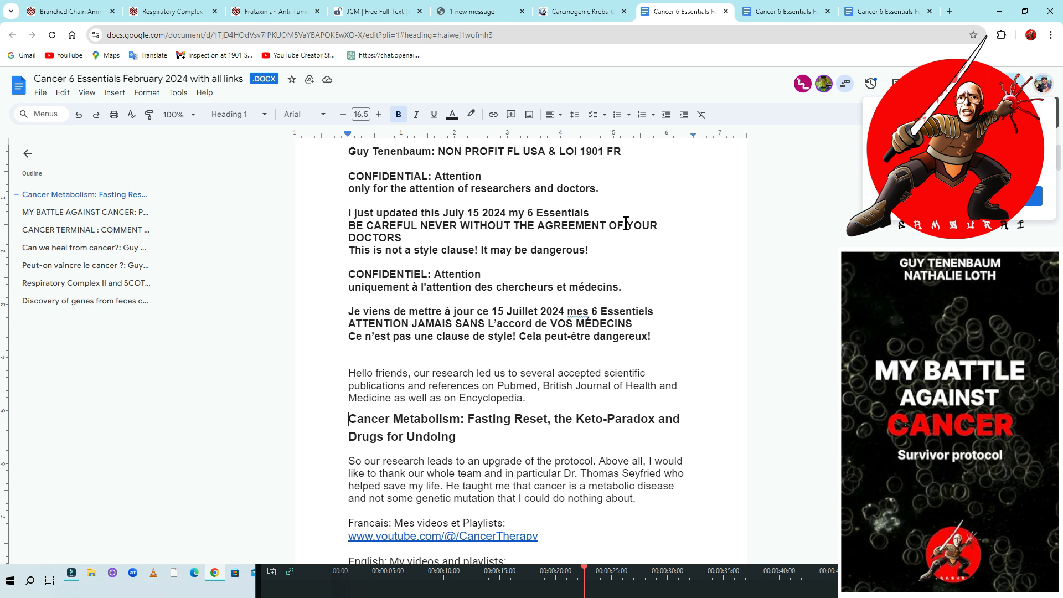
pyautogui.scroll(-3)
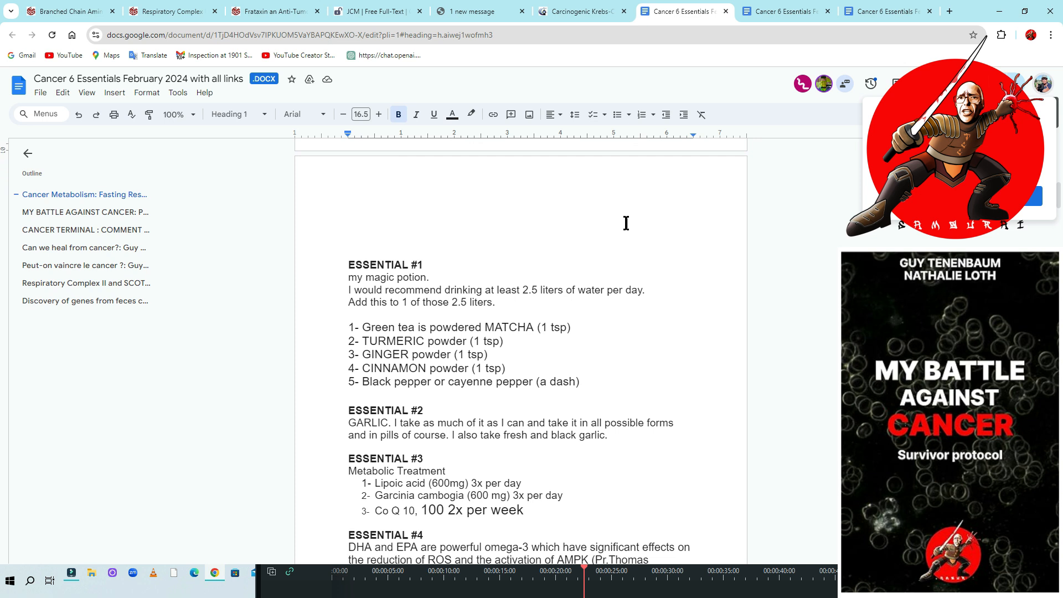
# Step: Scroll the document from the Cancer Metabolism heading toward the English and French disclaimers
pyautogui.scroll(-3)
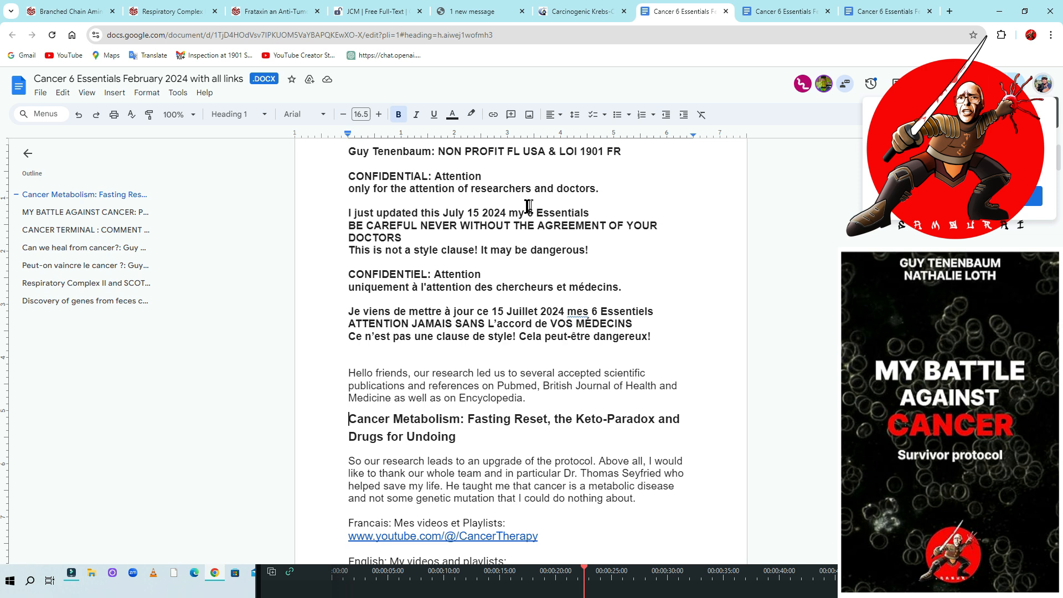
pyautogui.moveTo(646, 203)
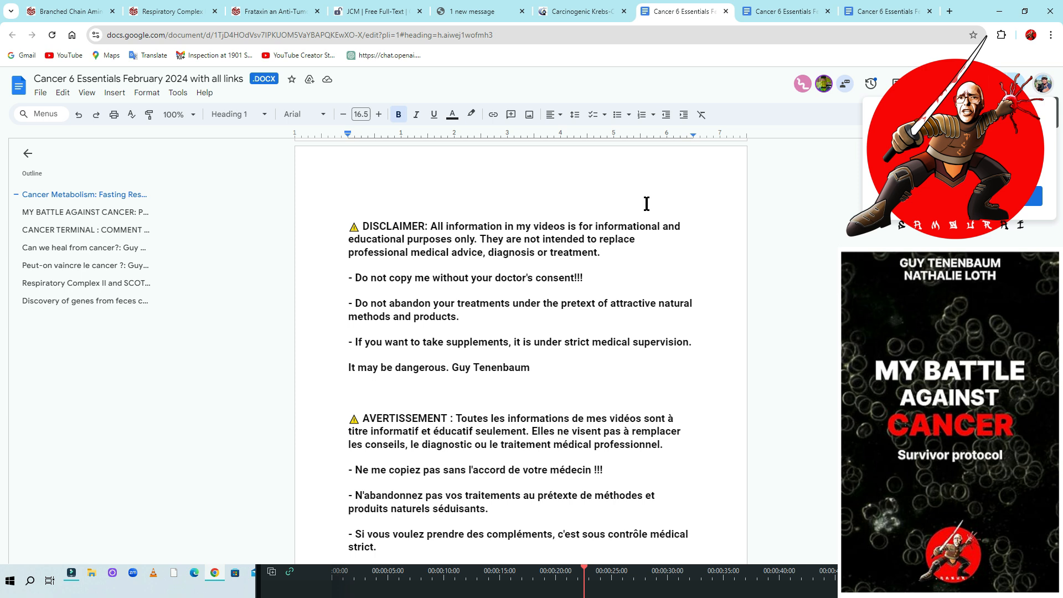
# Step: Scroll through the books, publication links and interviews to the 'Thank you, friends' line and 2024 PubMed project section
pyautogui.scroll(-3)
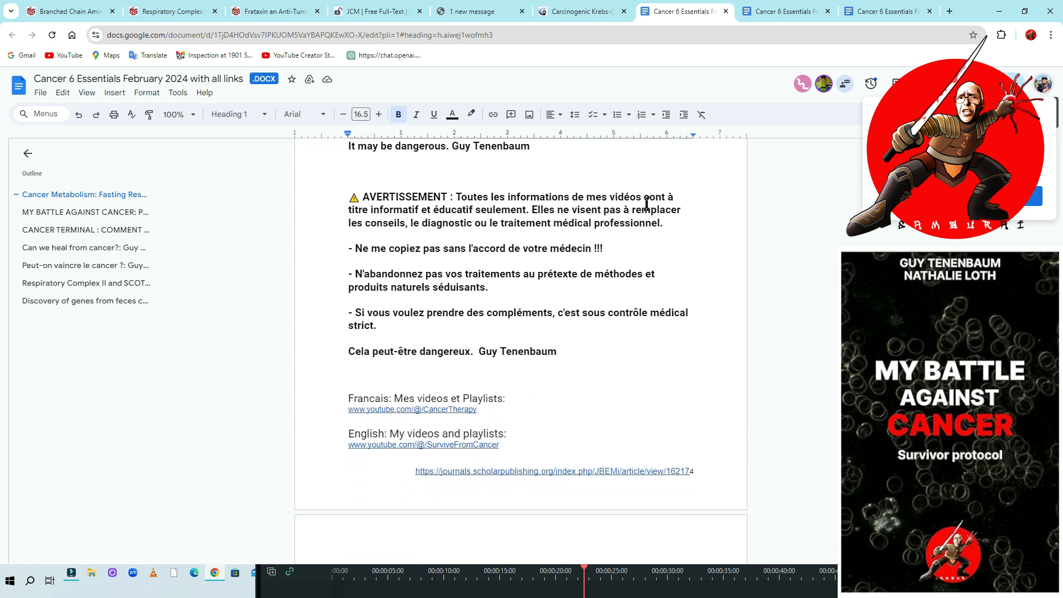
pyautogui.scroll(-3)
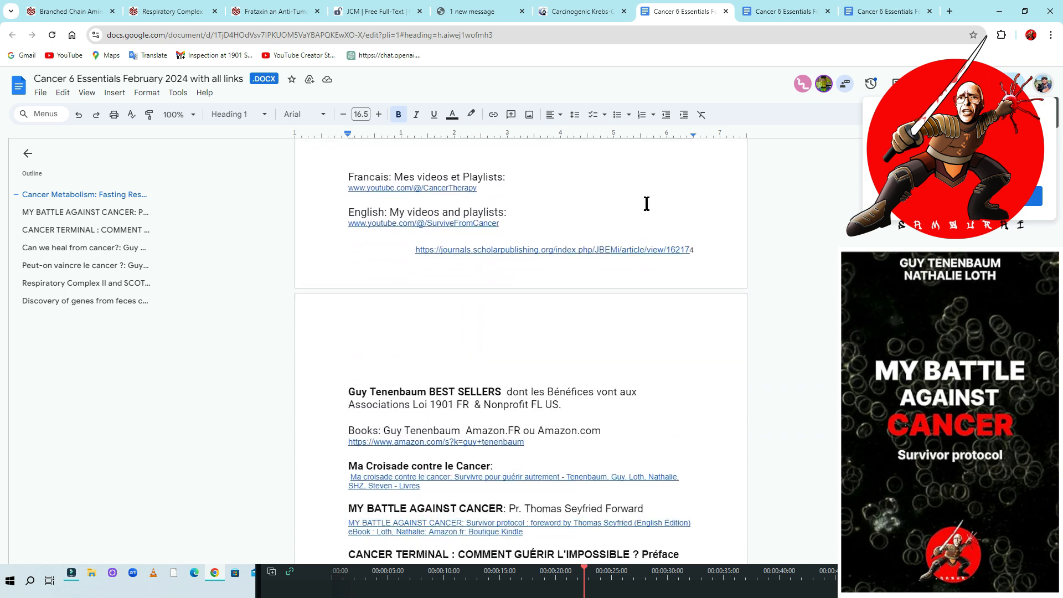
pyautogui.scroll(-3)
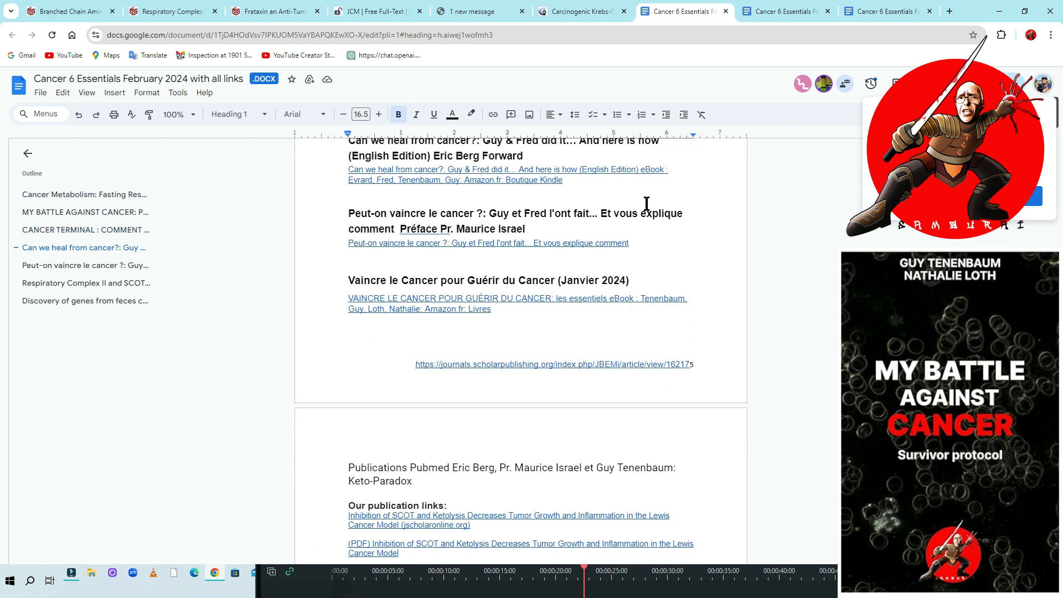
pyautogui.scroll(-3)
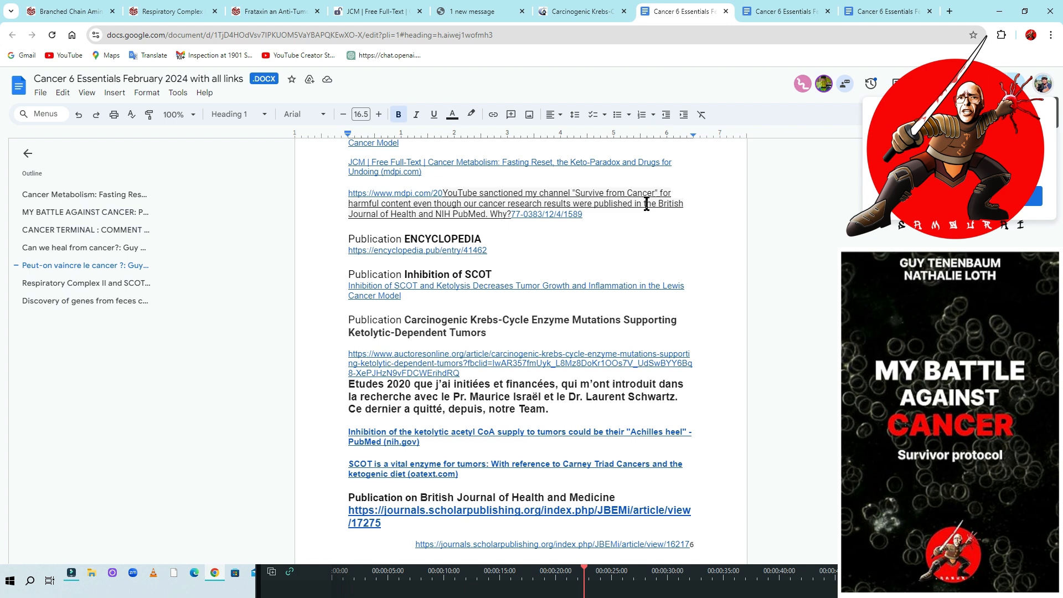
pyautogui.scroll(-3)
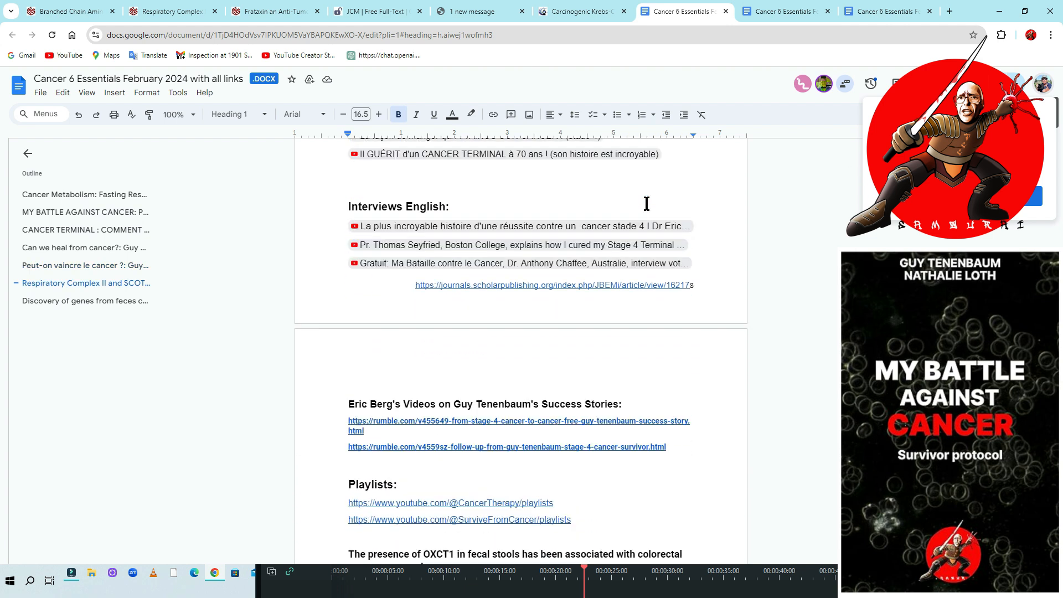
pyautogui.scroll(-3)
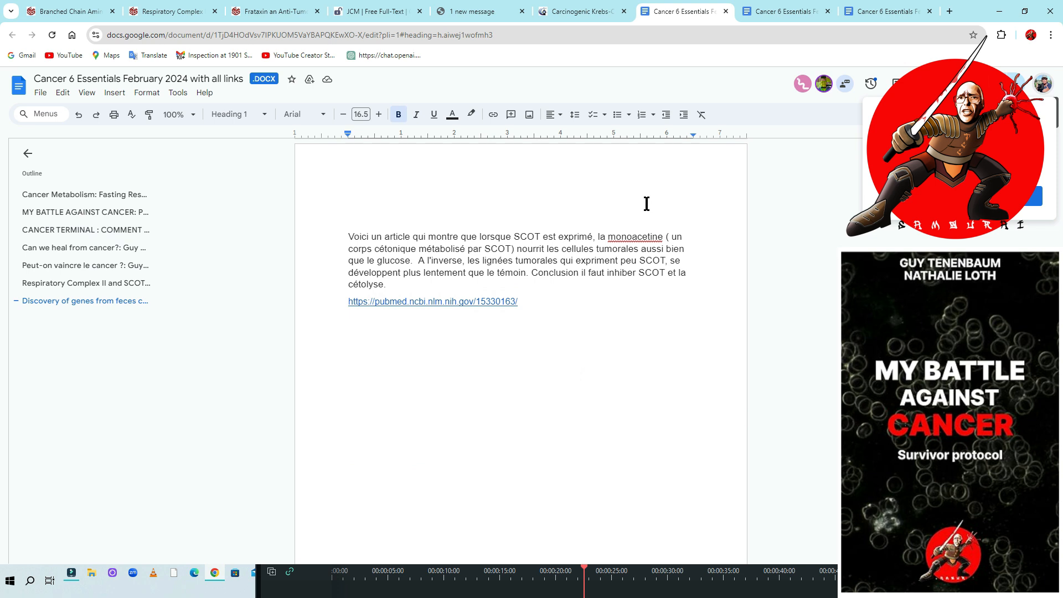
pyautogui.scroll(-3)
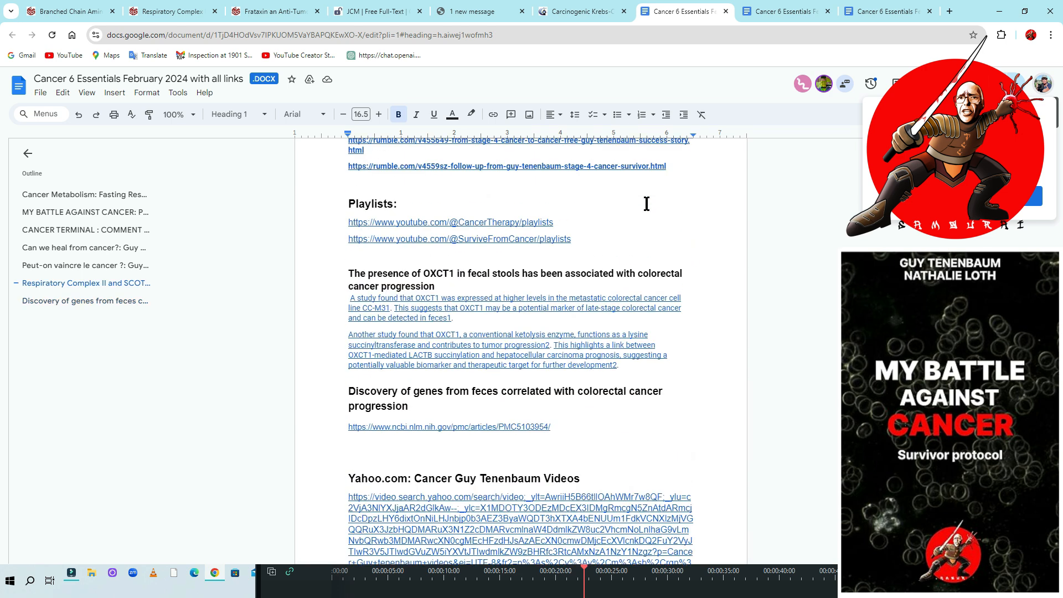
pyautogui.scroll(-3)
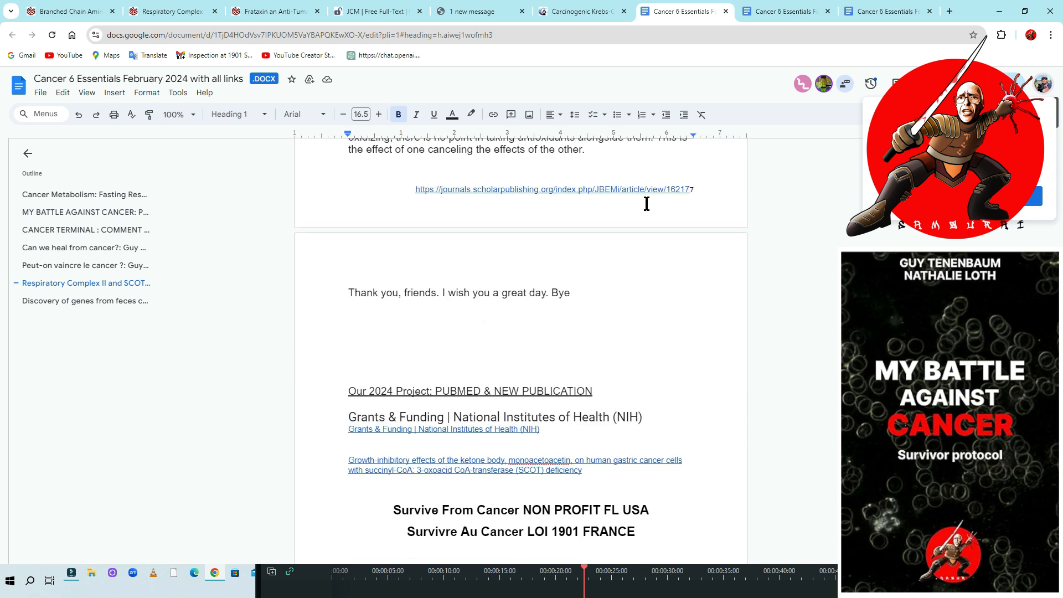